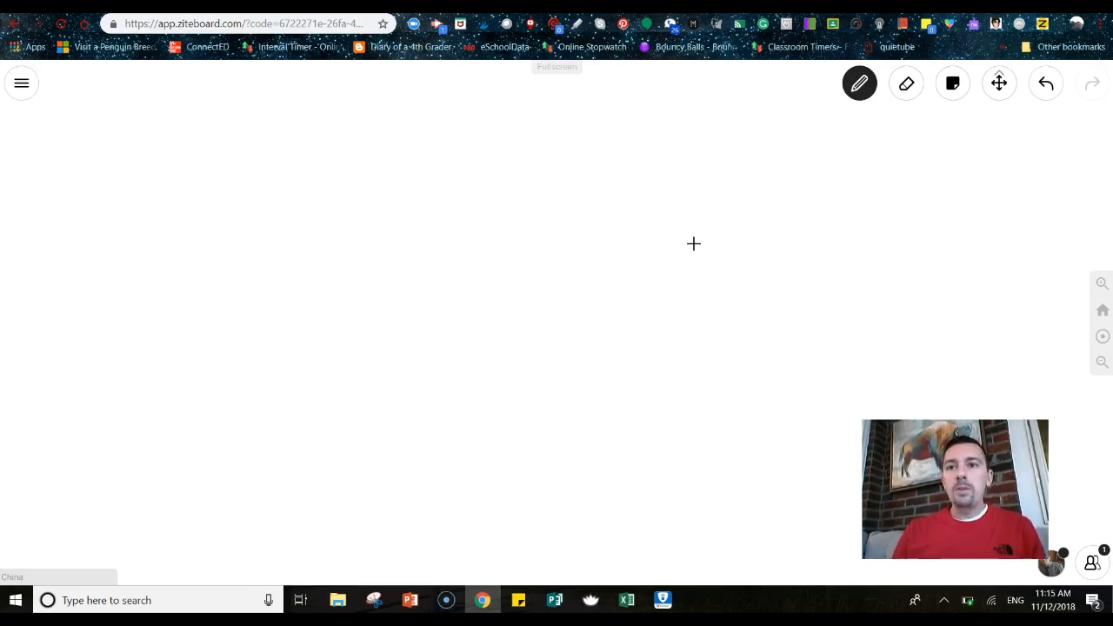
{"action": "mouse_move", "coordinate": [117, 151]}
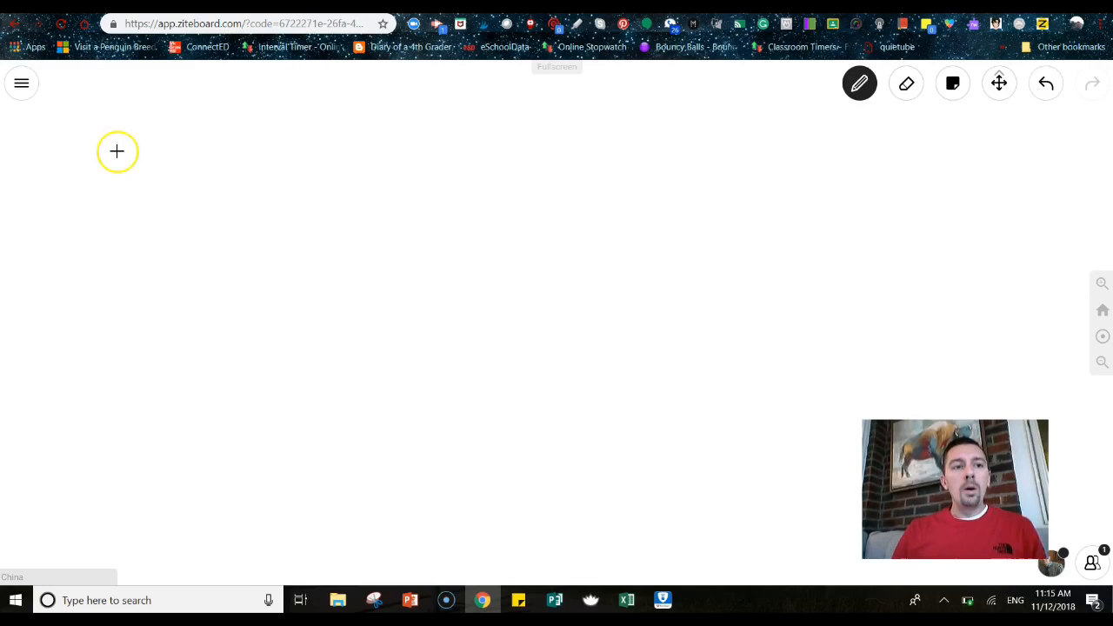
Step: Show the board's side menu with its board, sharing and export options
{"action": "left_click", "coordinate": [21, 84]}
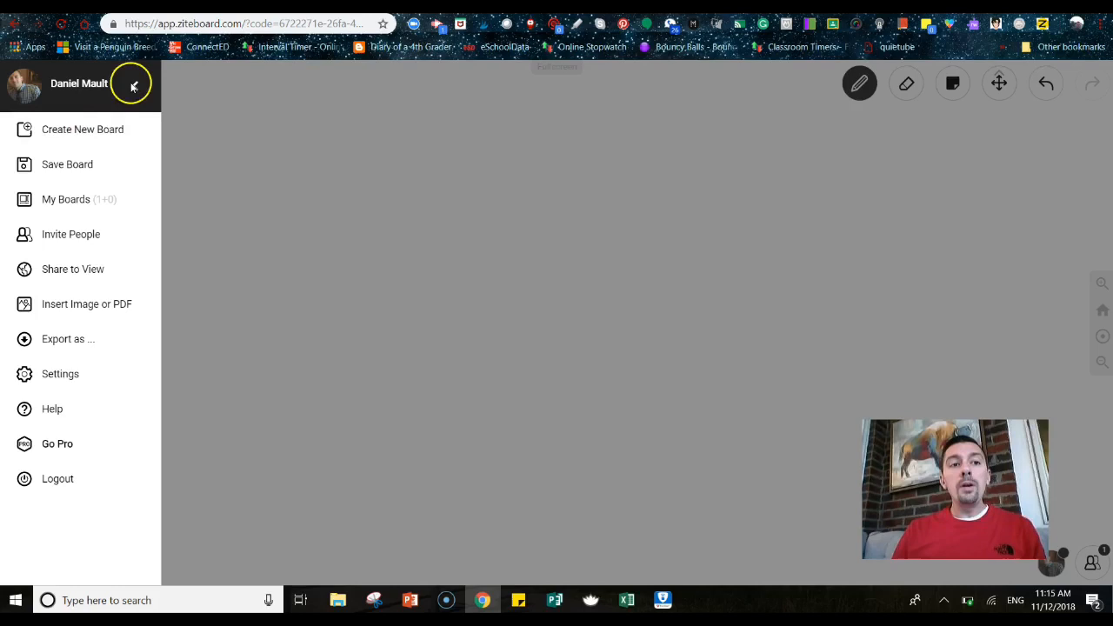
{"action": "left_click", "coordinate": [132, 87]}
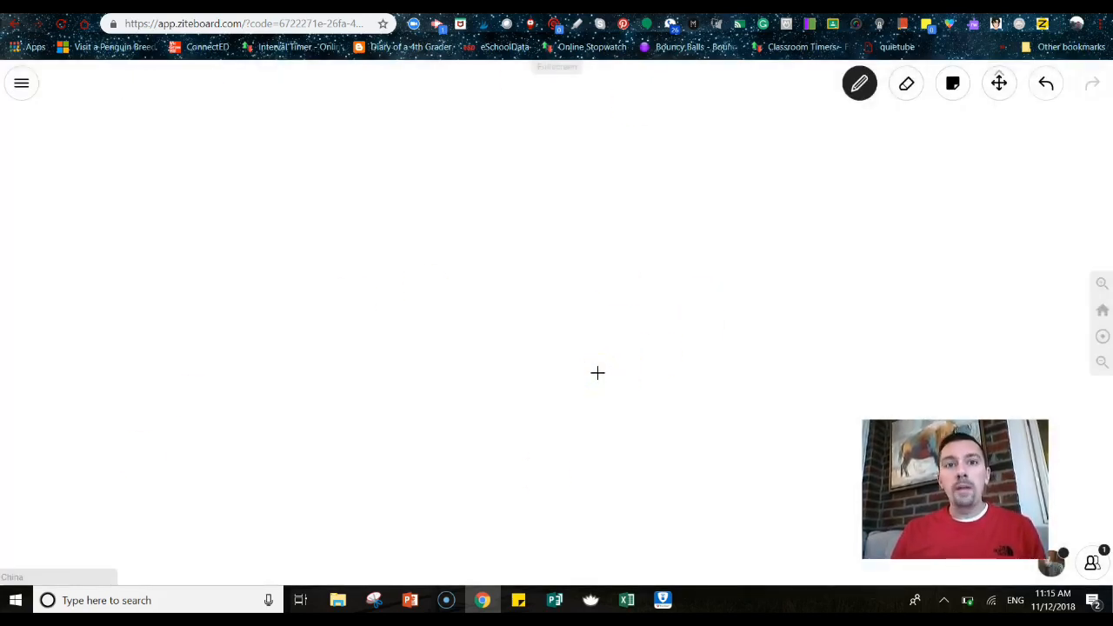
{"action": "left_click", "coordinate": [21, 83]}
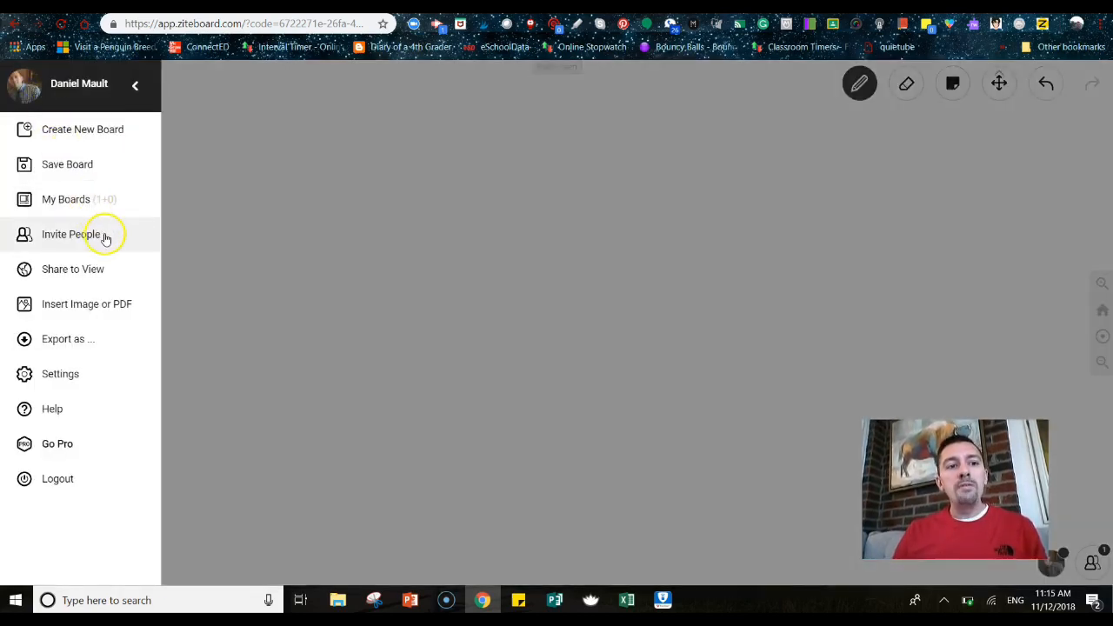
Step: Review the Invite People dialog's shareable link and access options, then dismiss it
{"action": "left_click", "coordinate": [69, 233]}
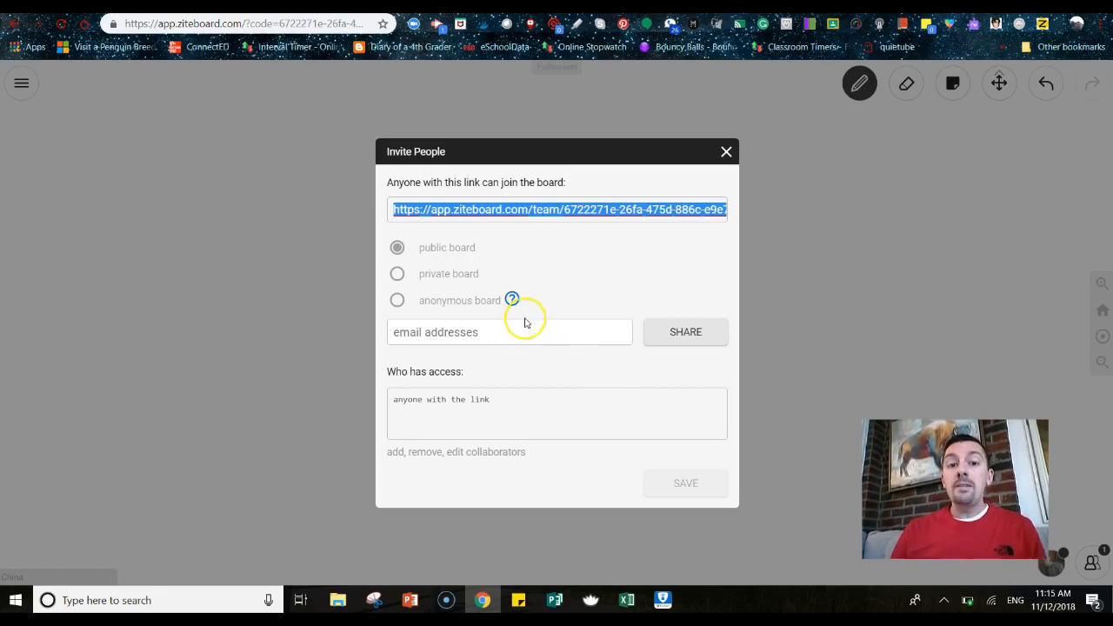
{"action": "left_click", "coordinate": [509, 330]}
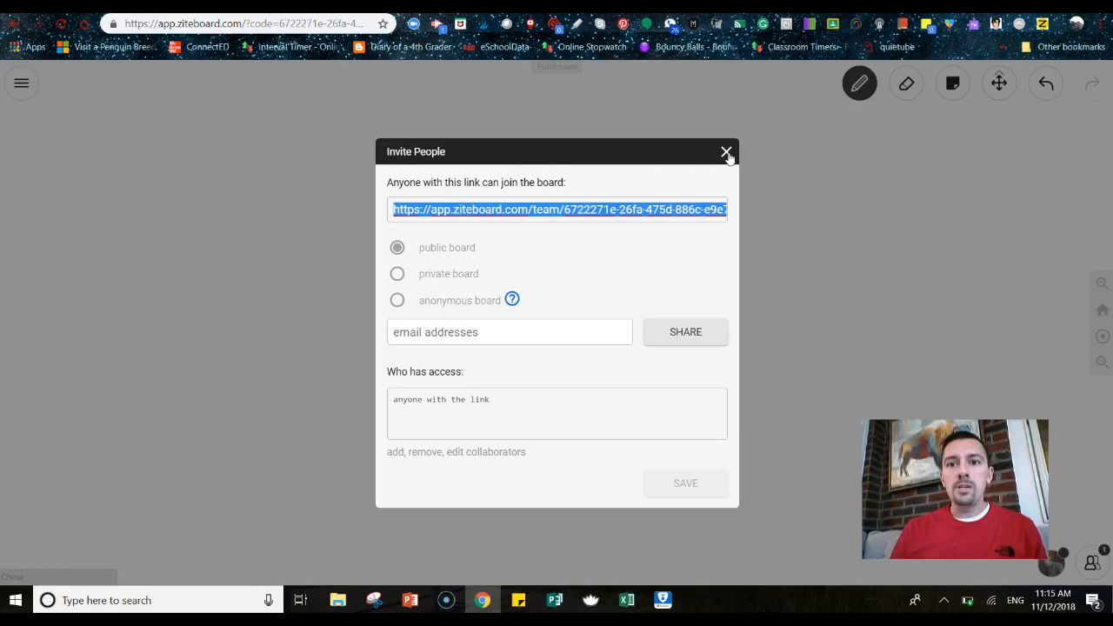
{"action": "left_click", "coordinate": [727, 153]}
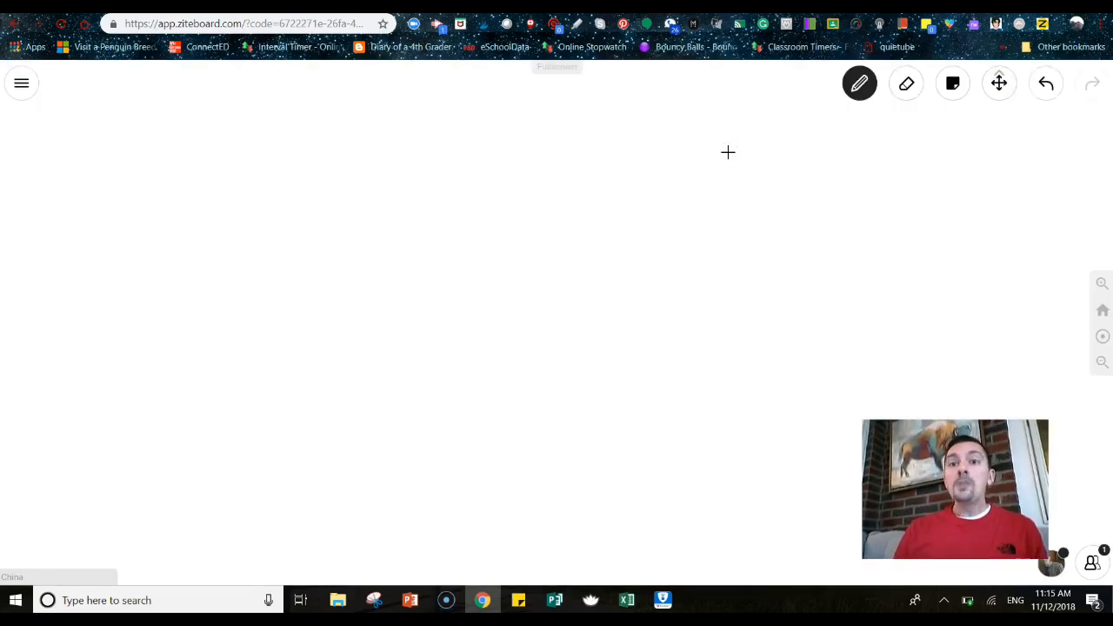
Step: Handwrite 'China' in freehand pen strokes across the top of the board
{"action": "left_click", "coordinate": [953, 84]}
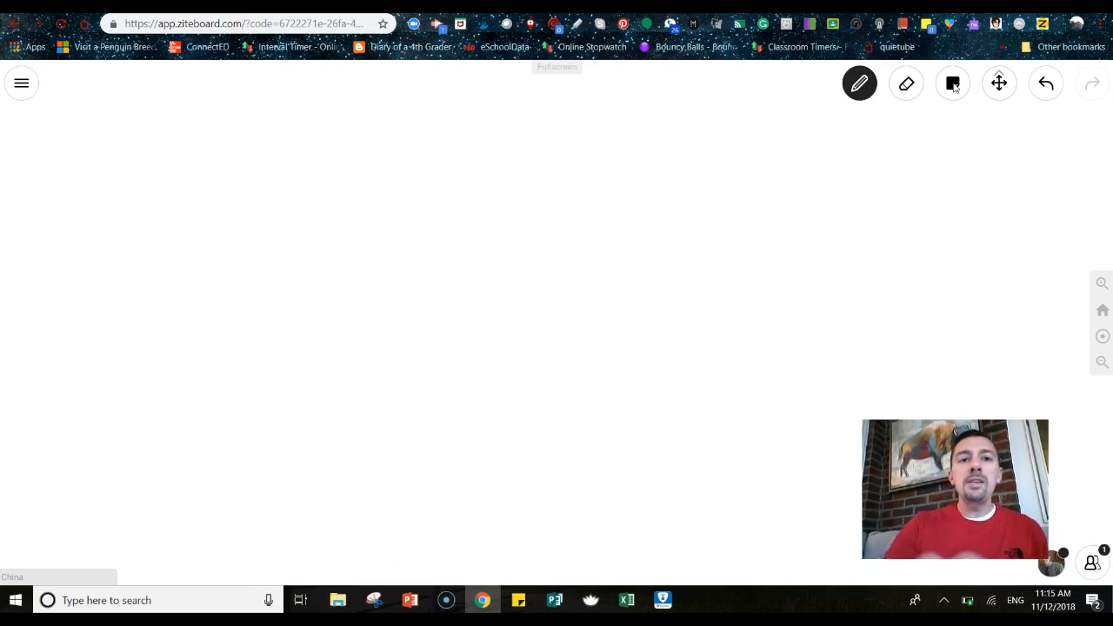
{"action": "left_click_drag", "start_coordinate": [404, 96], "coordinate": [417, 181]}
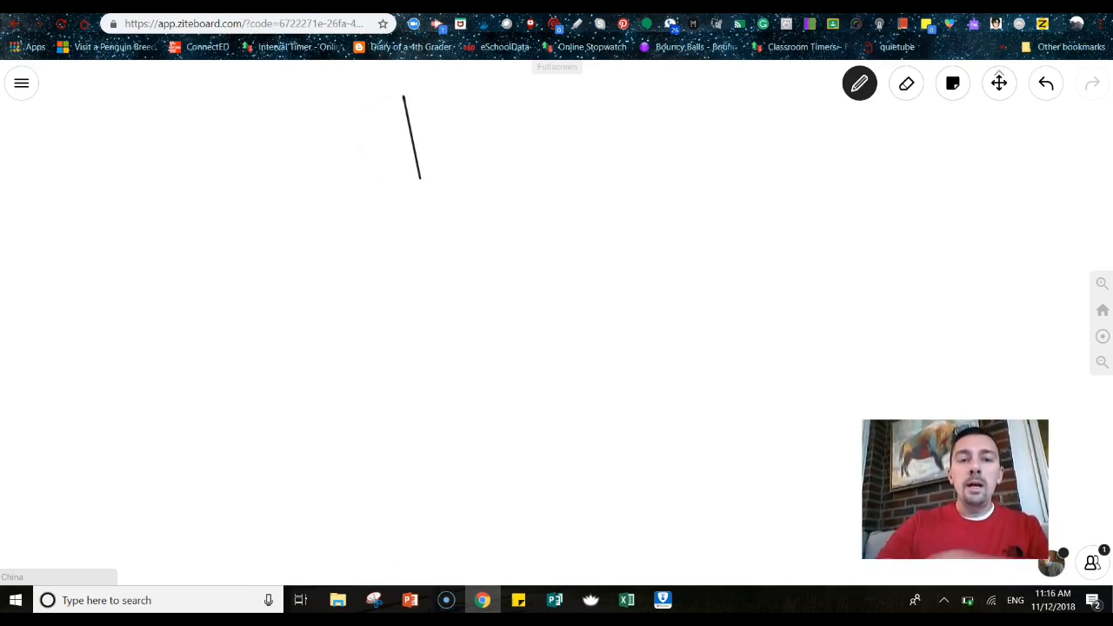
{"action": "left_click_drag", "start_coordinate": [382, 96], "coordinate": [344, 212]}
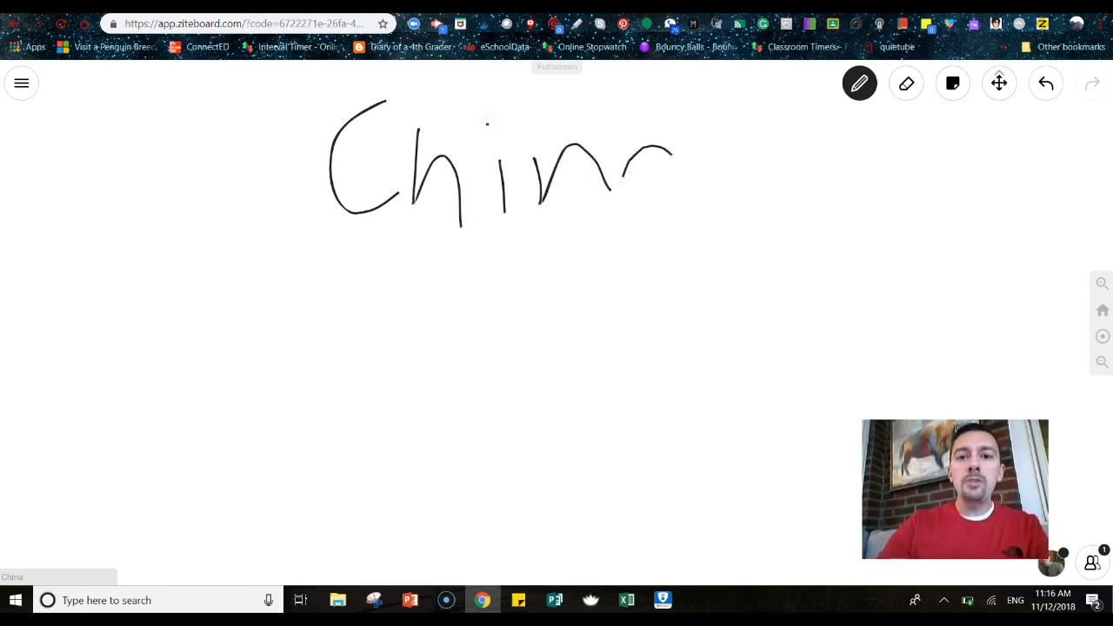
{"action": "left_click_drag", "start_coordinate": [669, 153], "coordinate": [722, 205]}
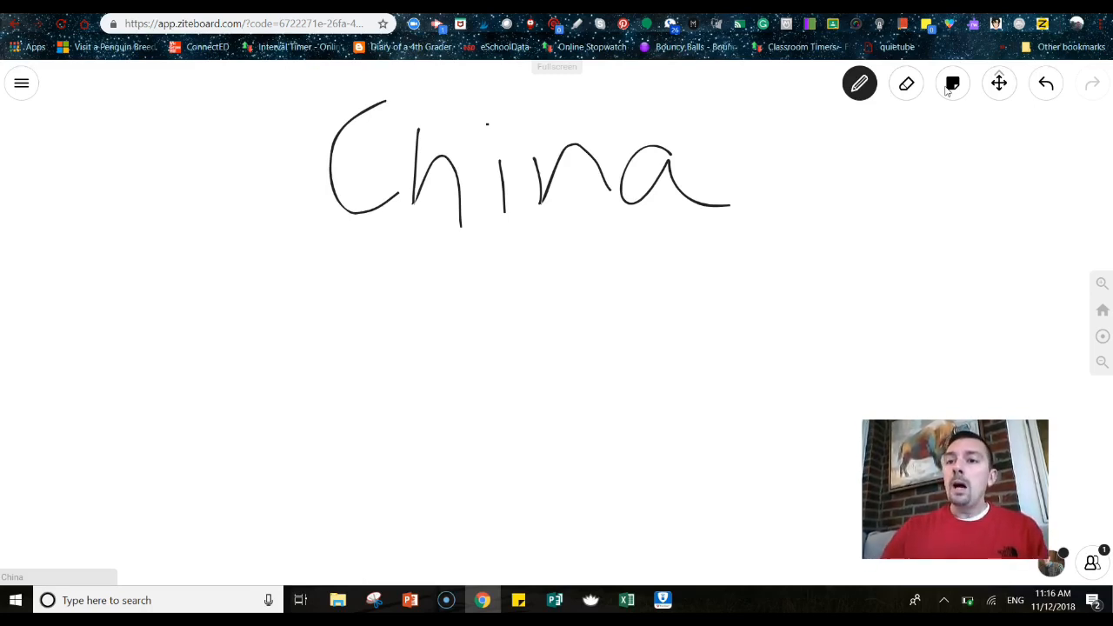
Step: Place a yellow sticky note reading 'Great Wall of China' beneath the handwriting
{"action": "left_click", "coordinate": [952, 83]}
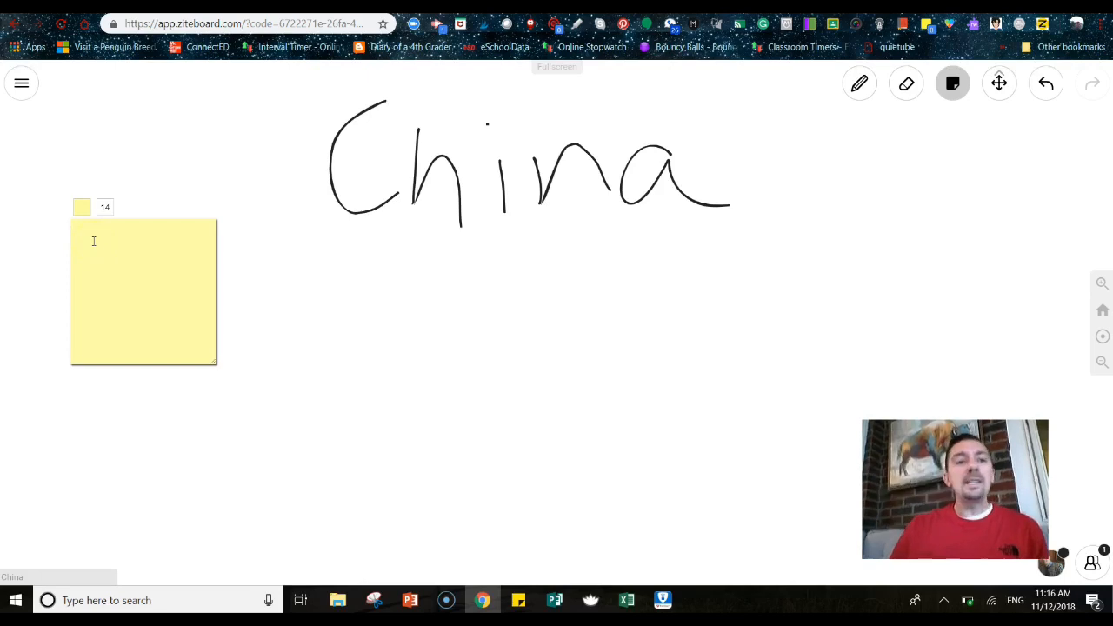
{"action": "type", "text": "Great"}
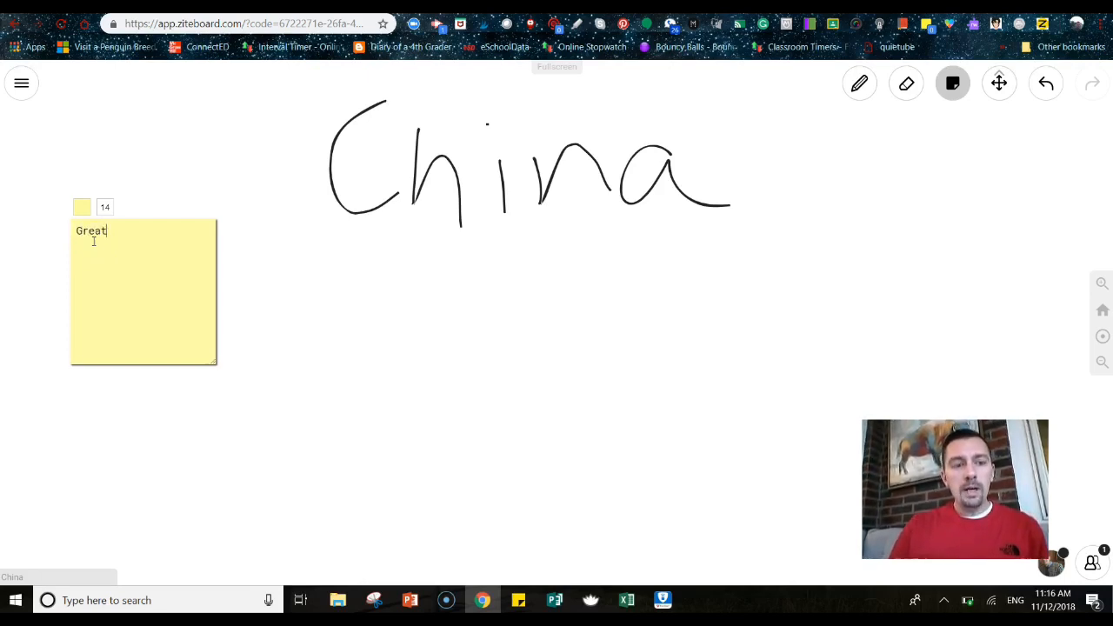
{"action": "type", "text": "Wall of C"}
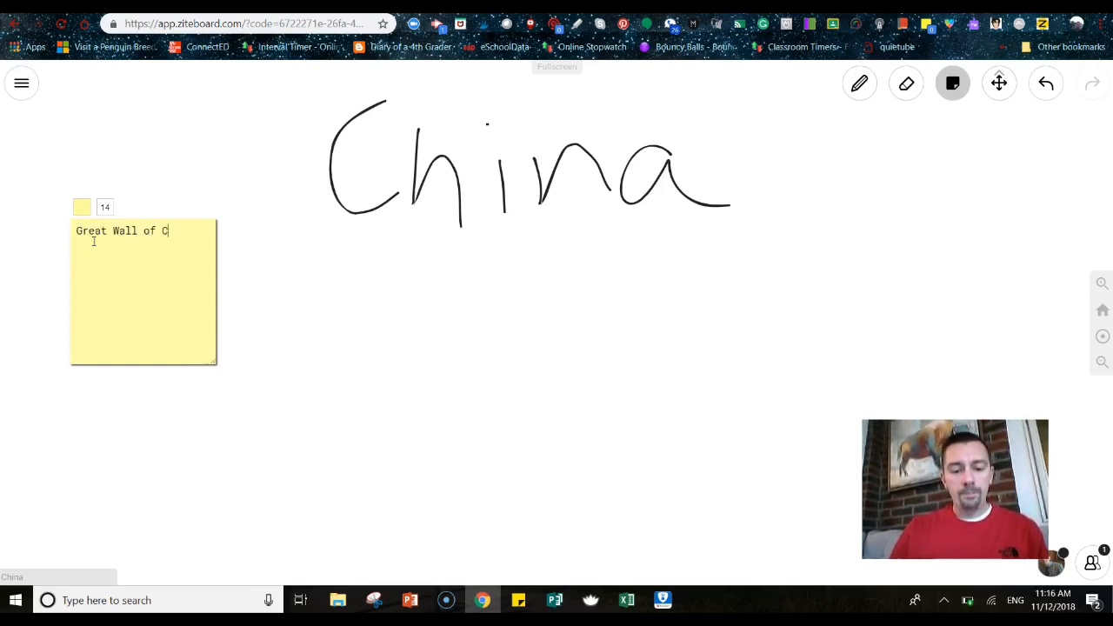
{"action": "type", "text": "hina"}
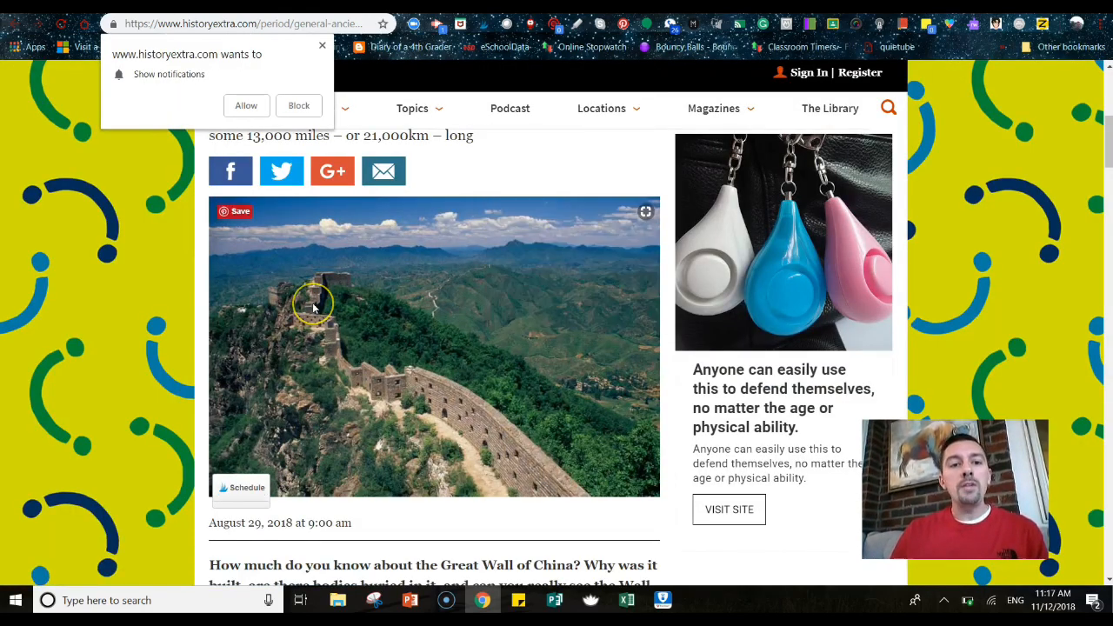
Step: Copy the Great Wall photo's image address from the online article
{"action": "right_click", "coordinate": [313, 306]}
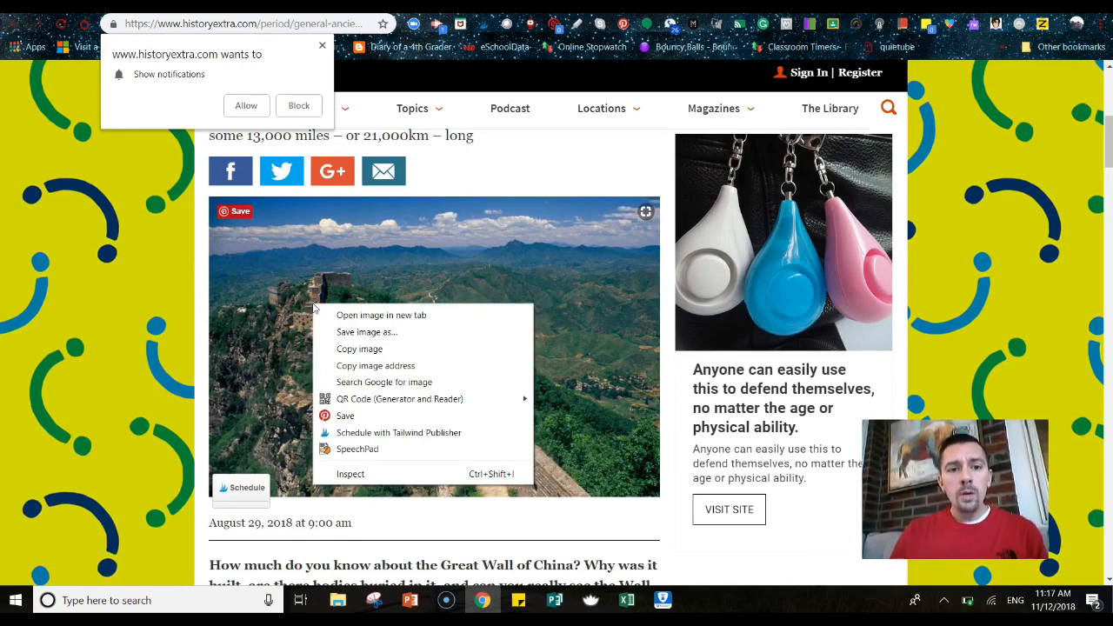
{"action": "left_click", "coordinate": [449, 372]}
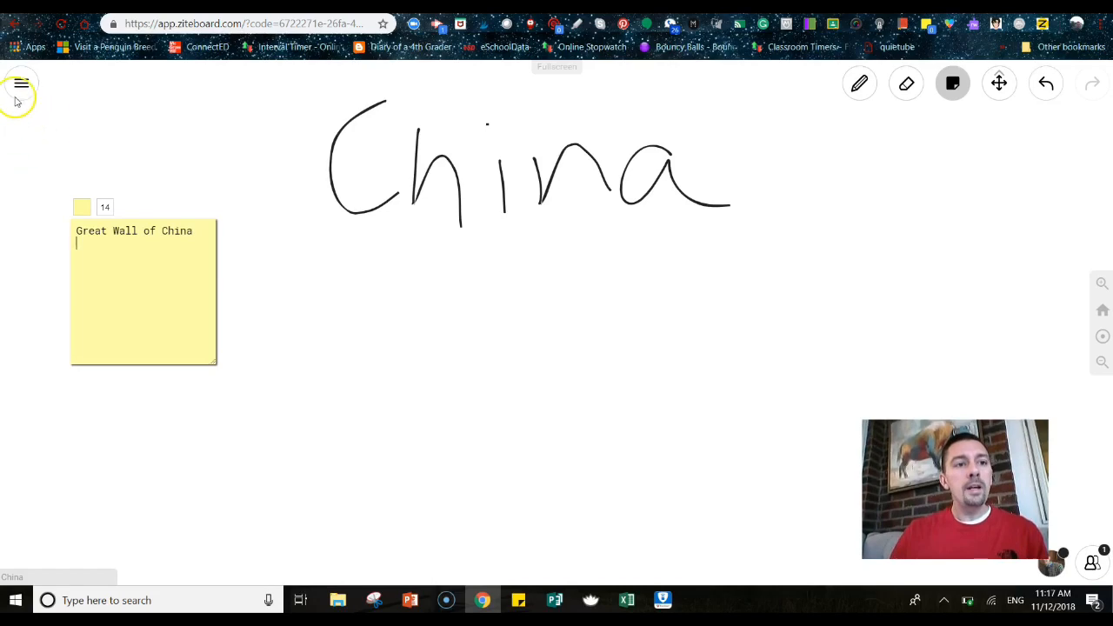
Step: Insert the Great Wall photo from its web address beside the sticky note
{"action": "left_click", "coordinate": [21, 84]}
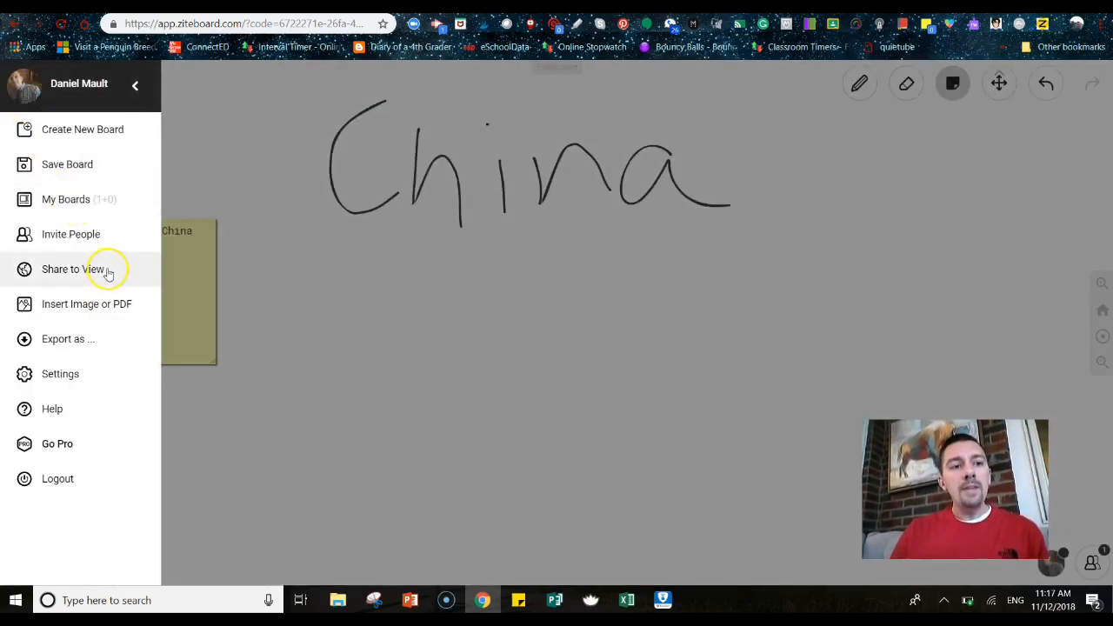
{"action": "left_click", "coordinate": [87, 302]}
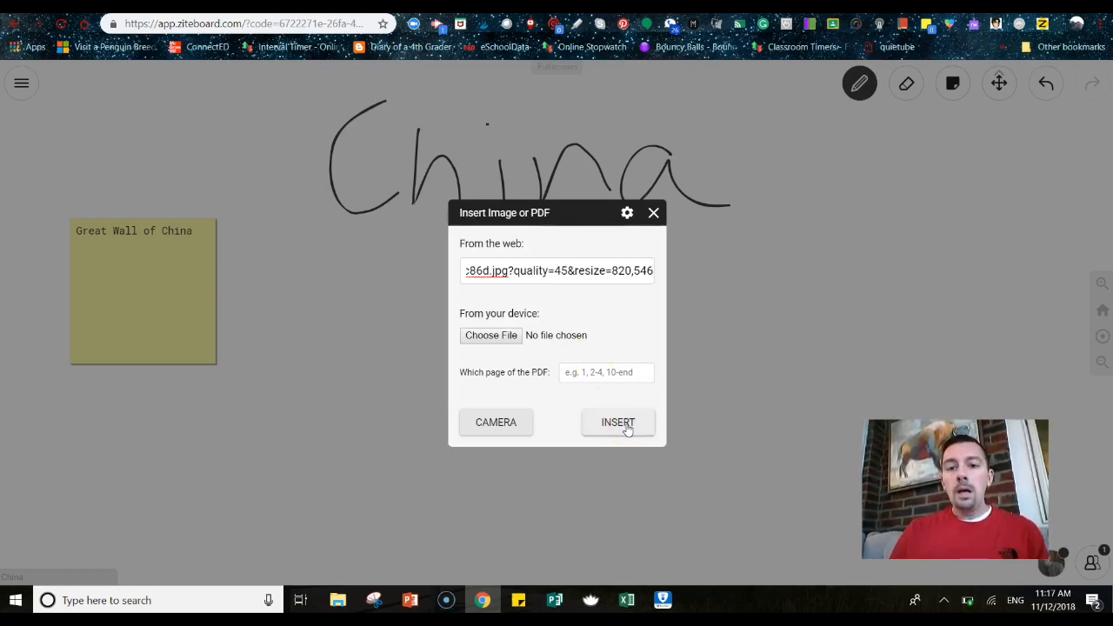
{"action": "left_click", "coordinate": [617, 422]}
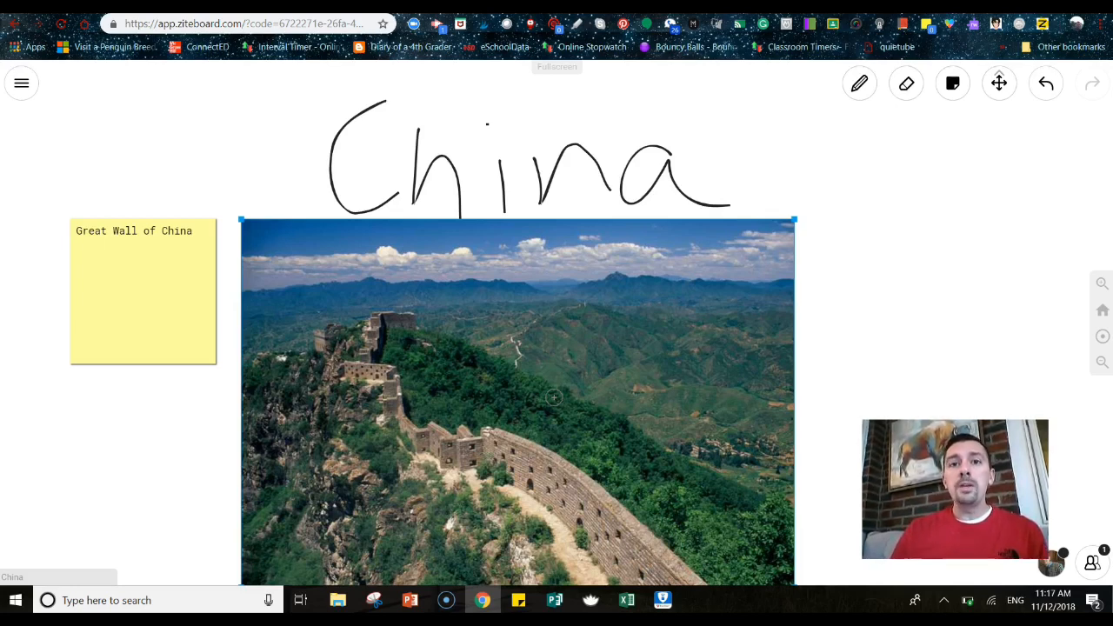
{"action": "mouse_move", "coordinate": [702, 306]}
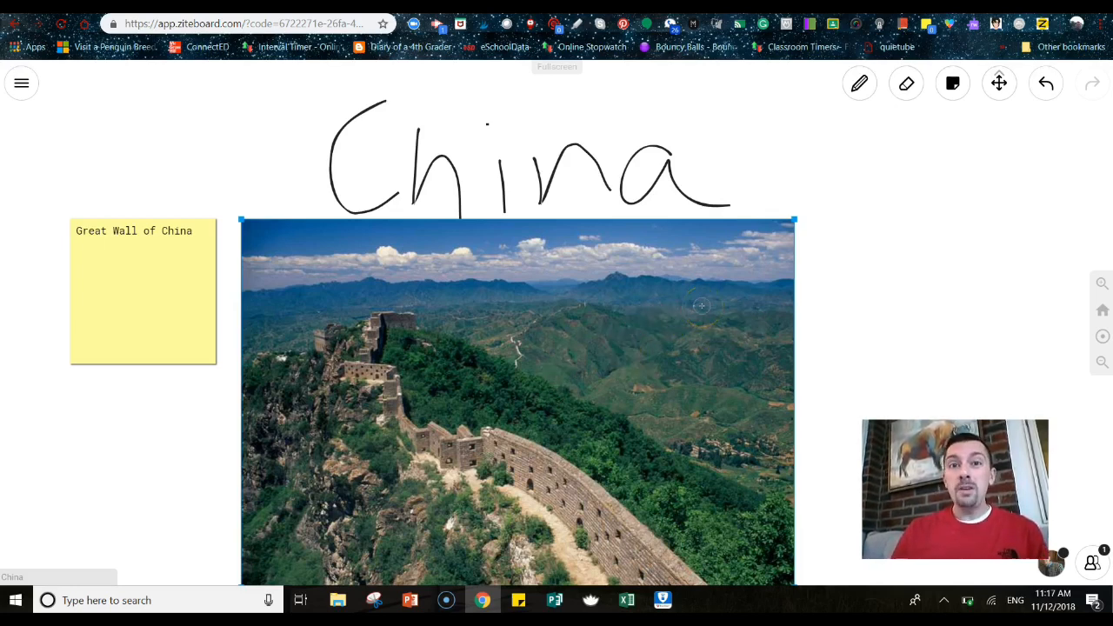